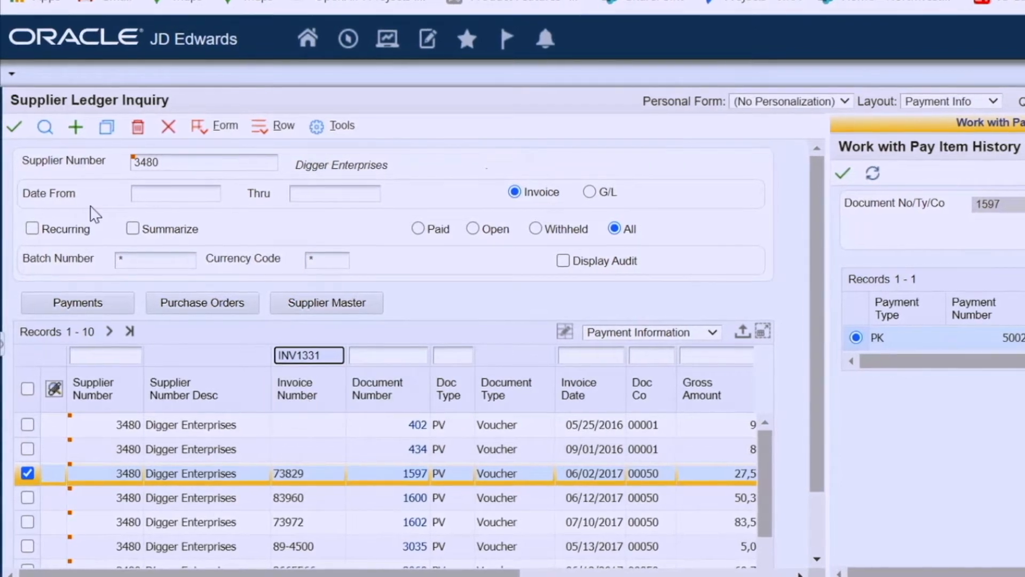
# Step: Clear the layout, filter to invoice INV1331, and open the personalization options
pyautogui.click(44, 127)
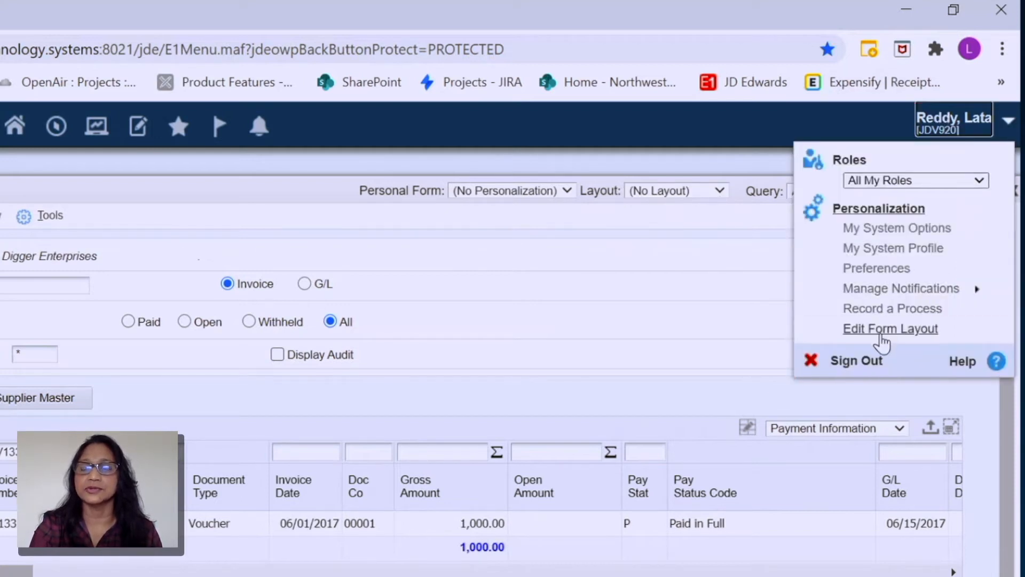
# Step: Enter form-layout editing and begin a link to another EnterpriseOne application
pyautogui.click(891, 328)
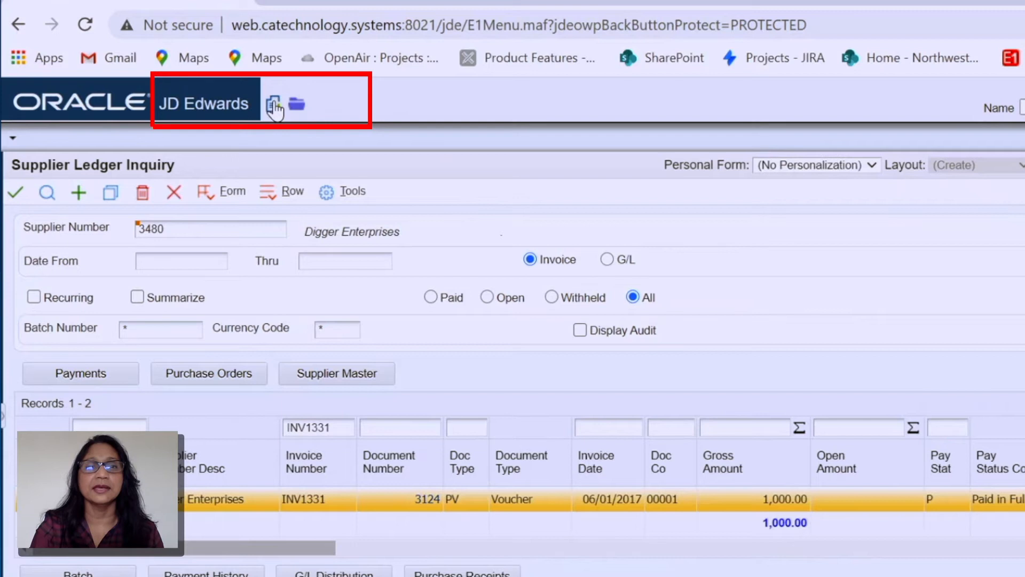
pyautogui.click(274, 105)
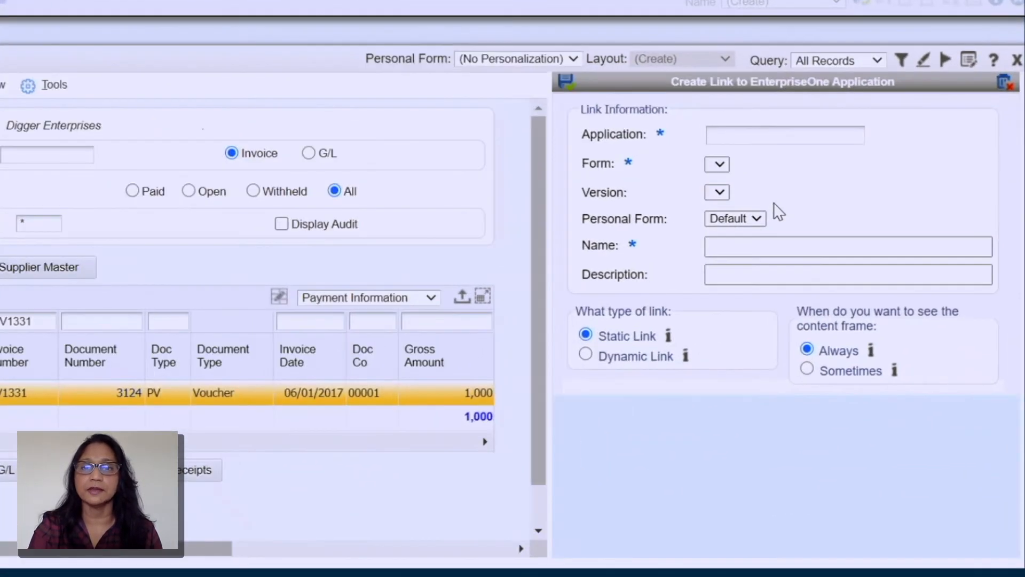
pyautogui.moveTo(746, 172)
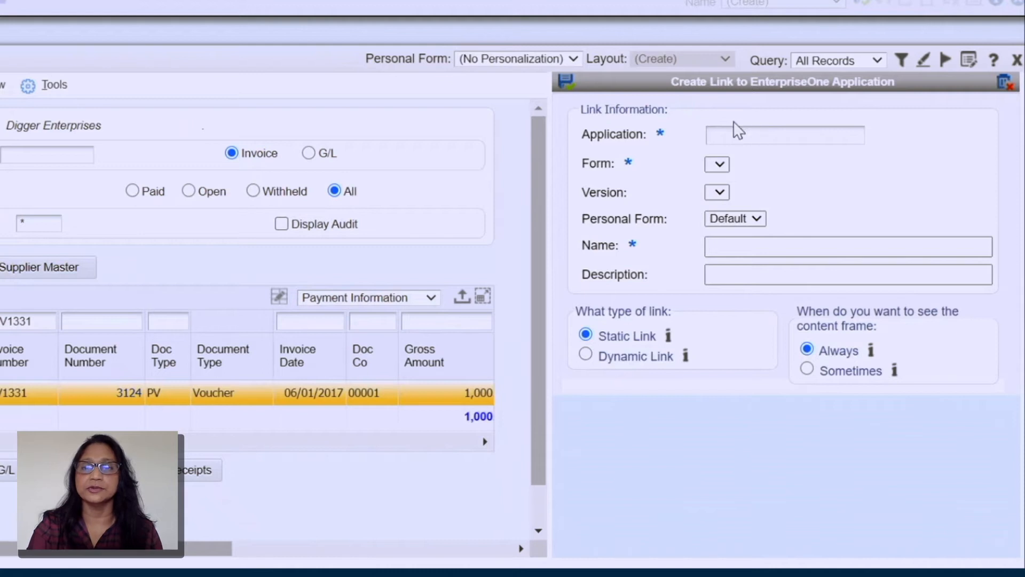
# Step: Target the link at application P0414, form Work with Pay Item History (W0414A)
pyautogui.write('P0414')
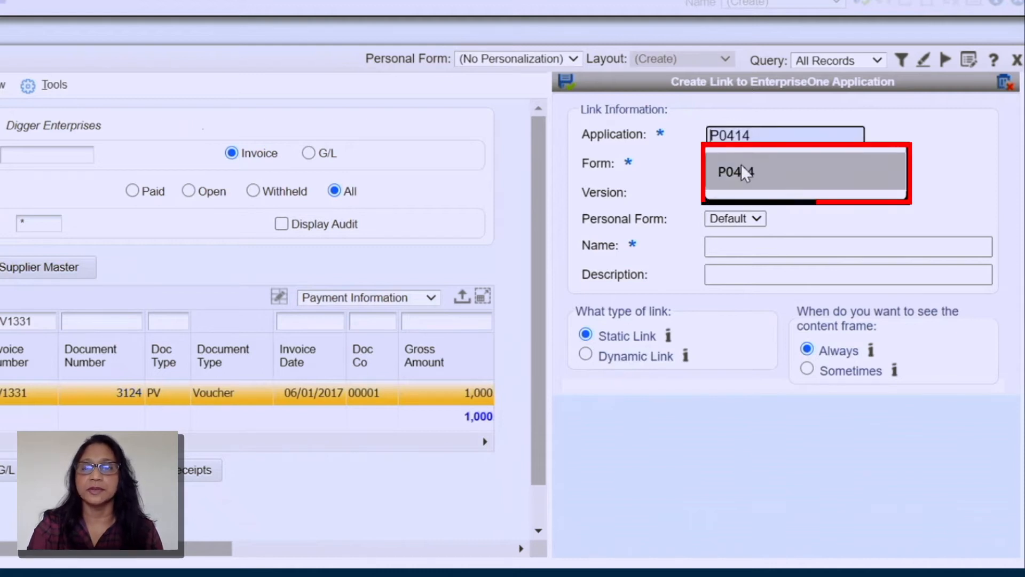
pyautogui.click(804, 171)
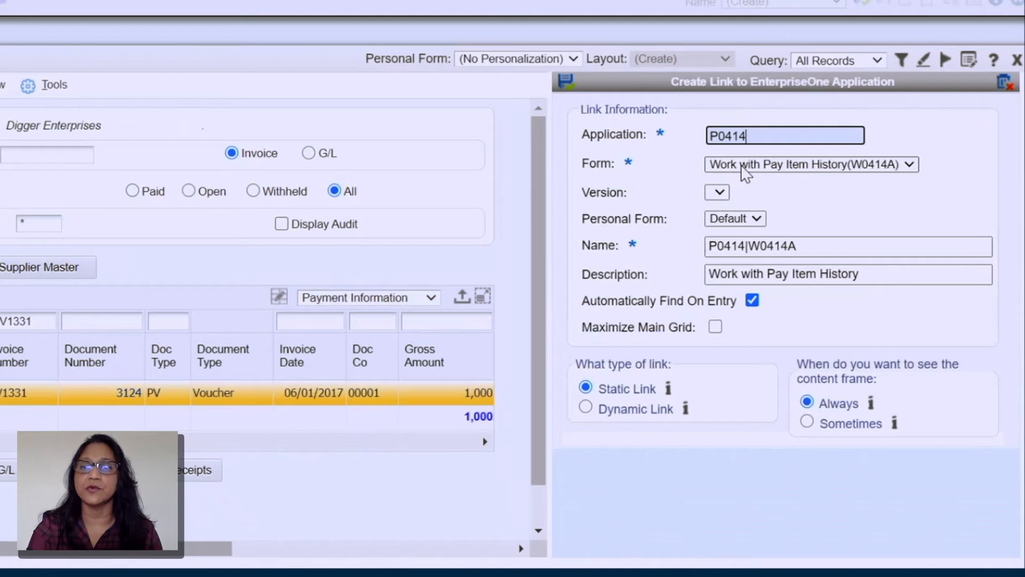
pyautogui.moveTo(411, 264)
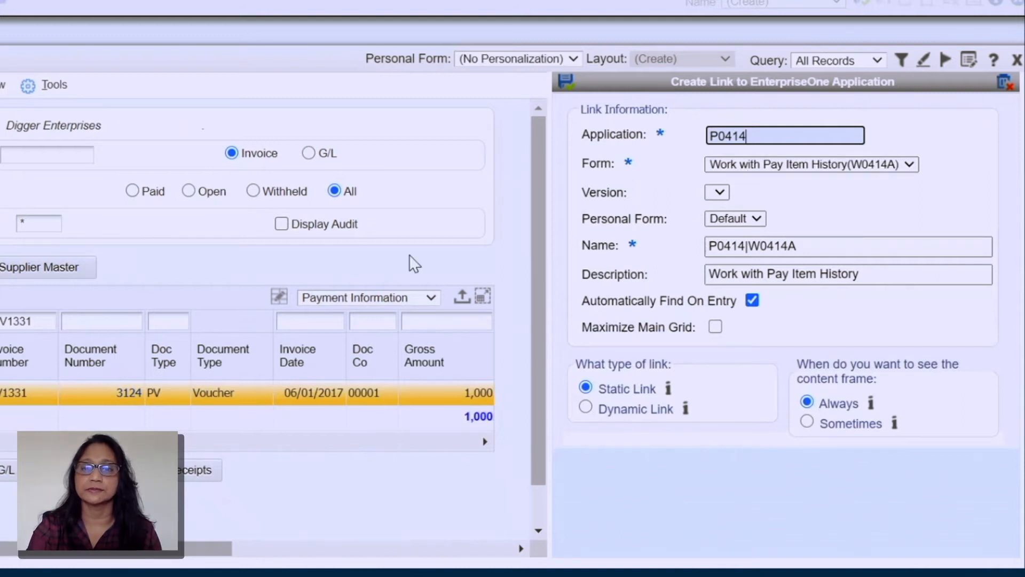
pyautogui.moveTo(346, 318)
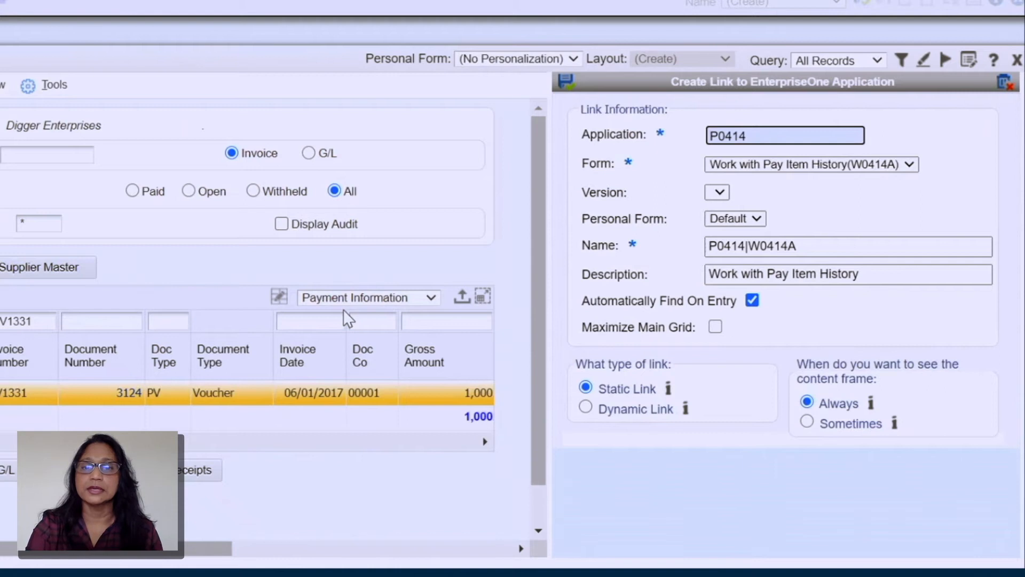
pyautogui.moveTo(393, 326)
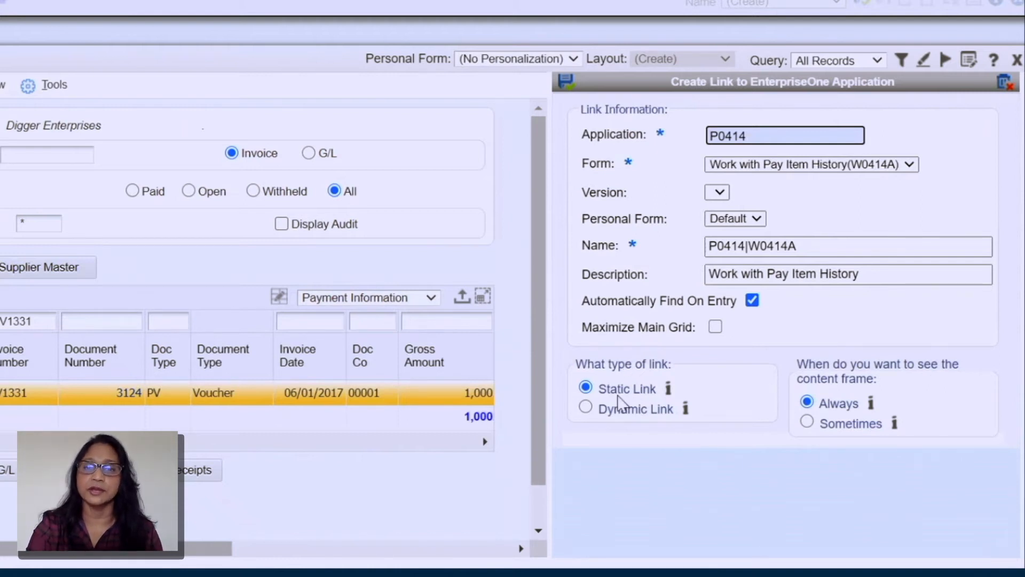
# Step: Make the P0414 link dynamic, mapping Document Type, Document and Document Company to grid columns
pyautogui.click(585, 406)
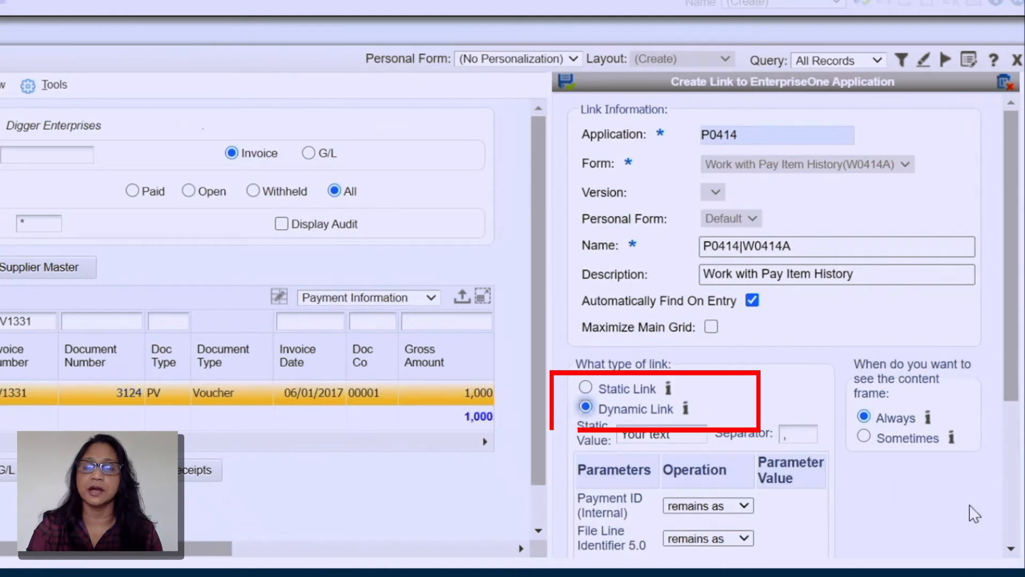
pyautogui.scroll(-3)
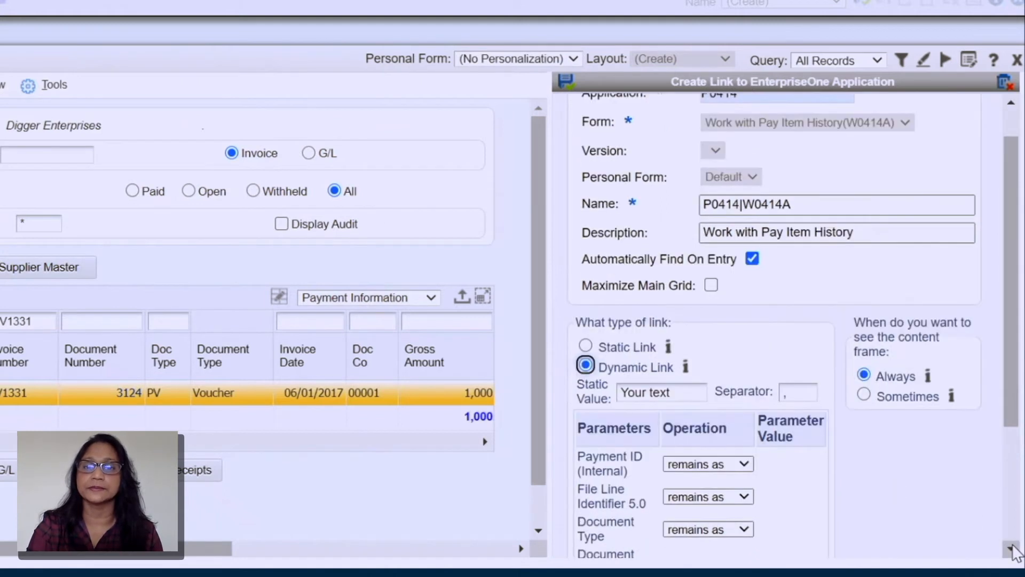
pyautogui.scroll(-3)
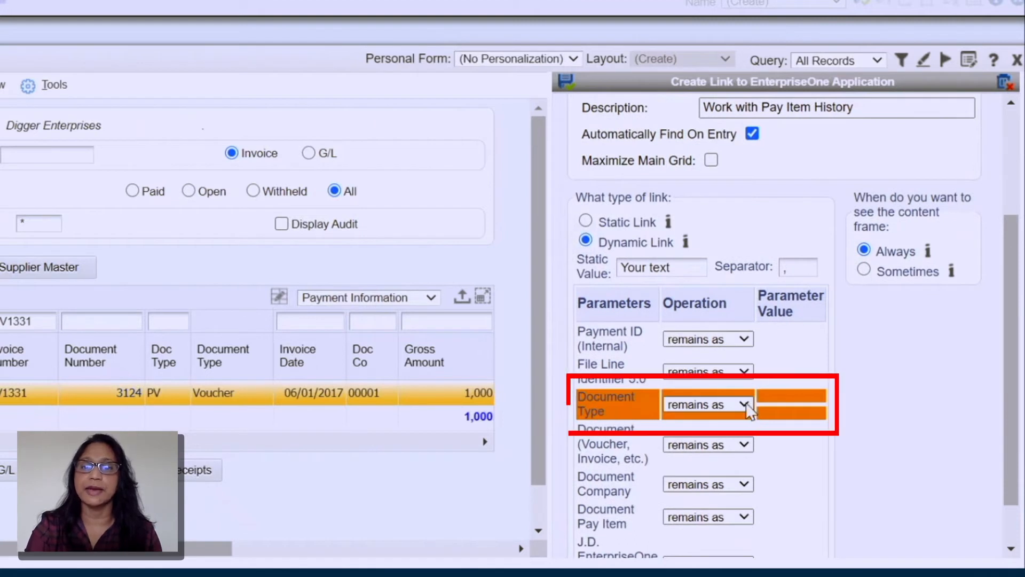
pyautogui.click(720, 403)
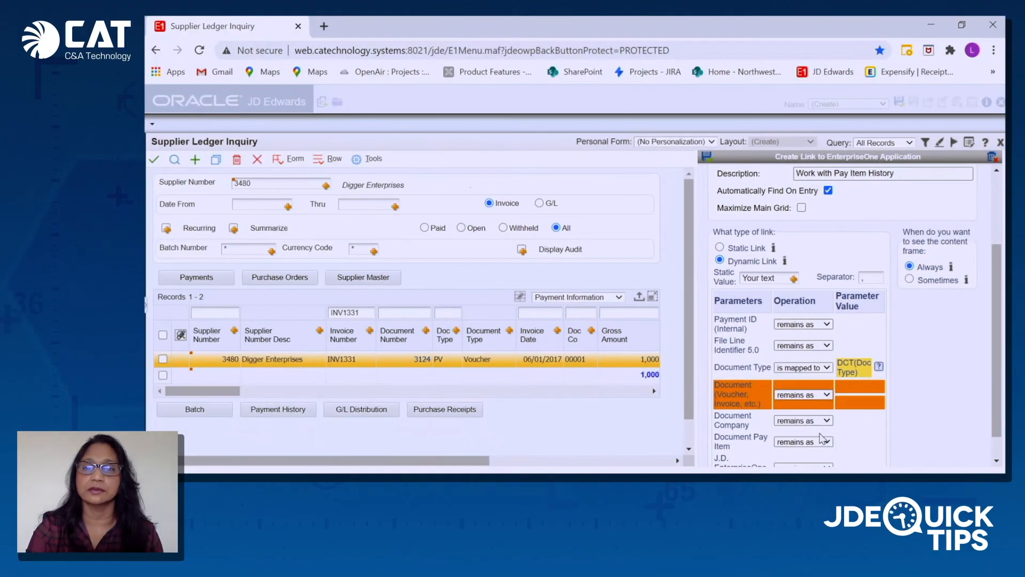
pyautogui.click(802, 394)
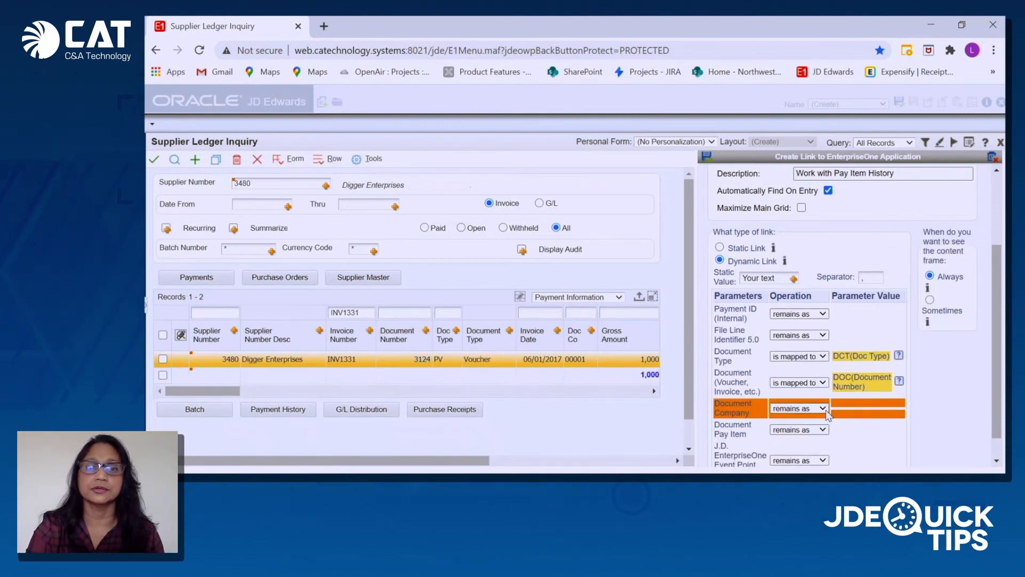
pyautogui.click(799, 408)
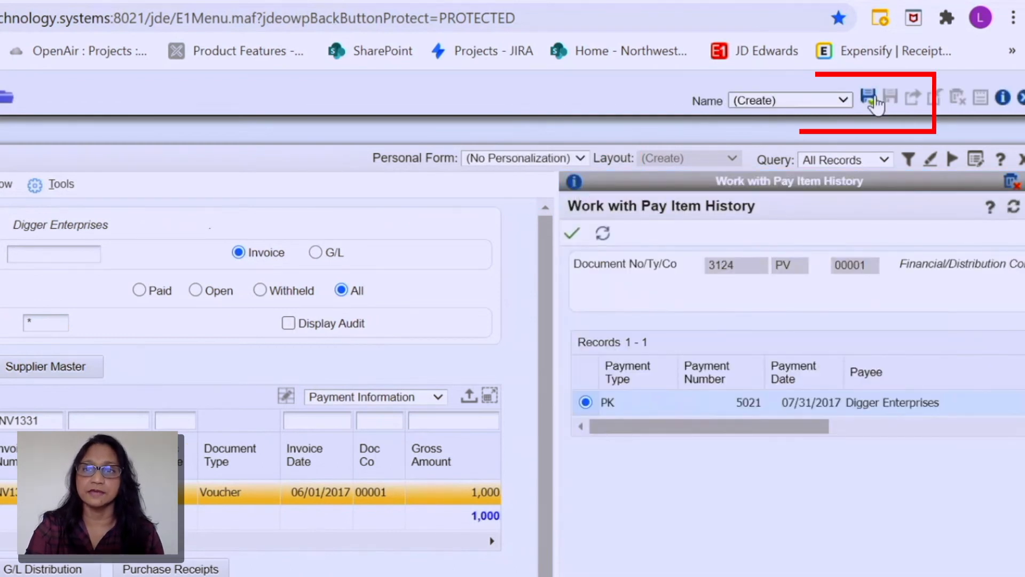
# Step: Save the new layout under the name 'Payment History'
pyautogui.click(871, 96)
pyautogui.write('P')
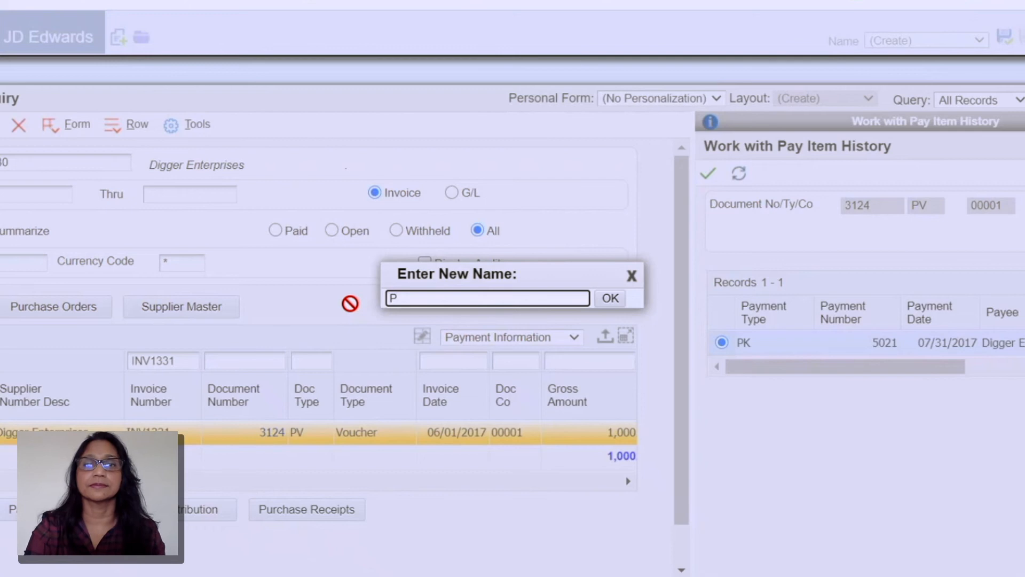
pyautogui.write('ayment History')
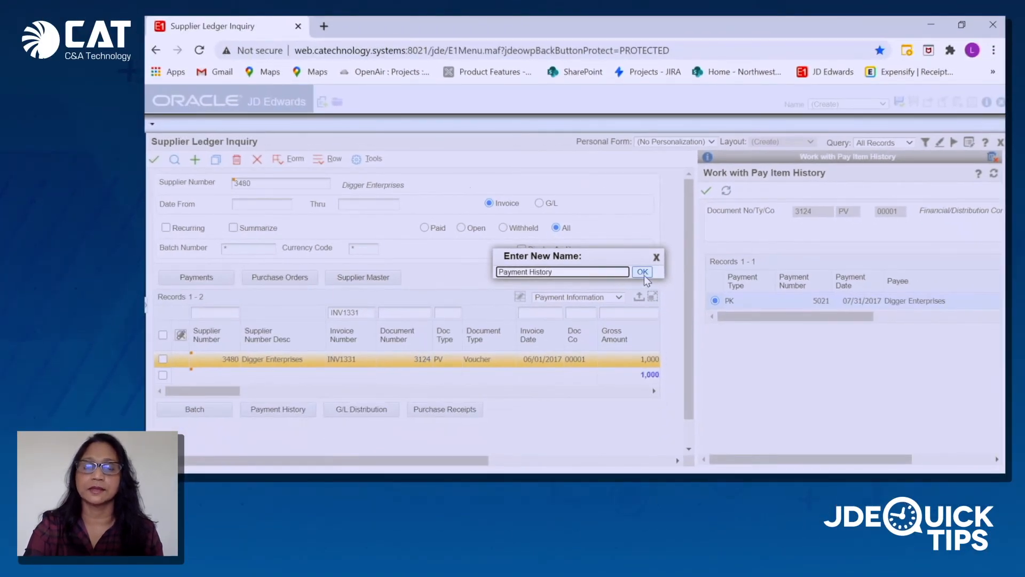
pyautogui.click(642, 271)
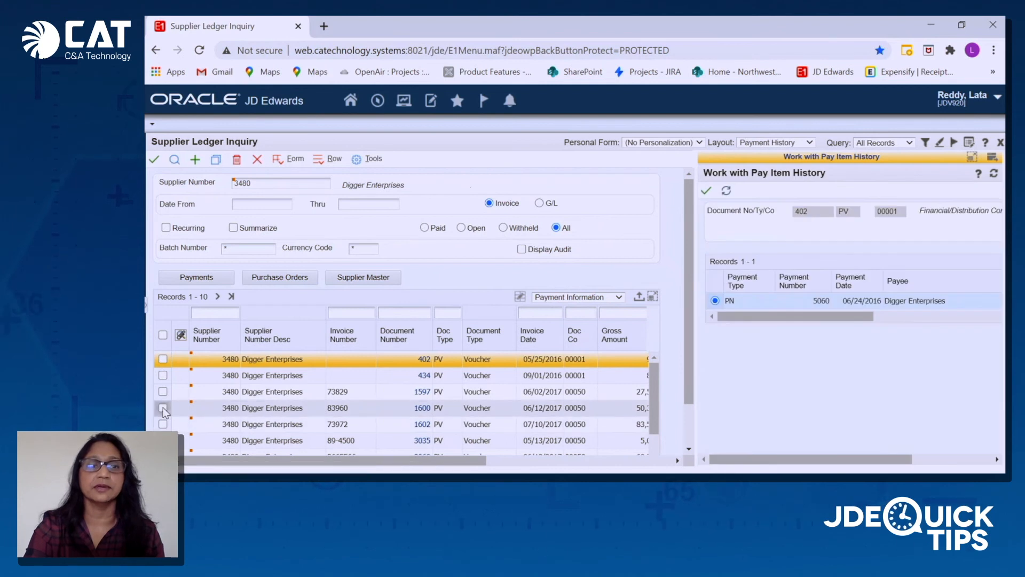
# Step: Select voucher 1600 to show payment PK 5004 dated 06/30/2017
pyautogui.click(163, 408)
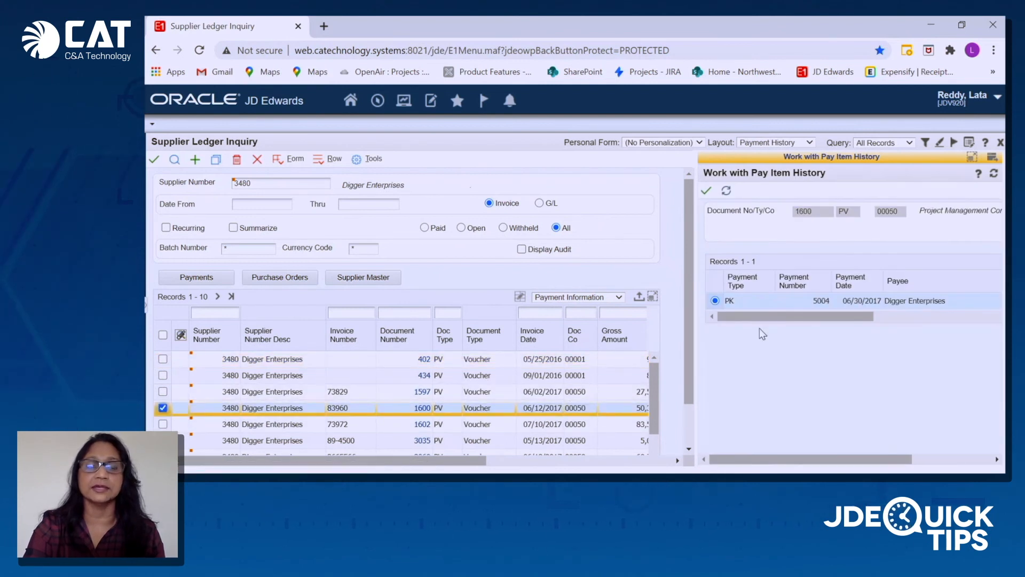